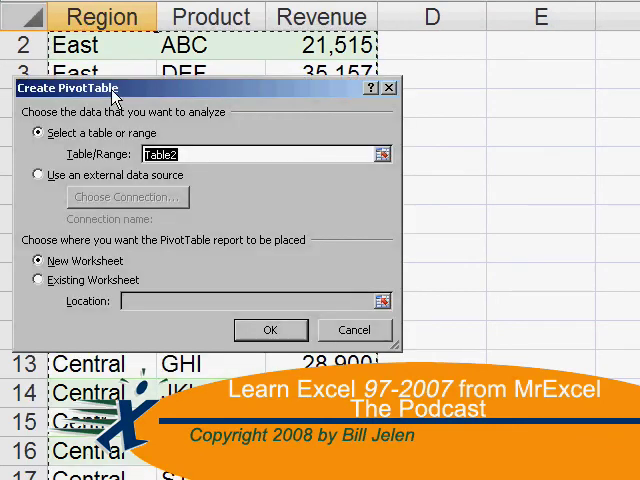
# Step: Add a comment reading =G6 to the Hover here cell
pyautogui.click(270, 330)
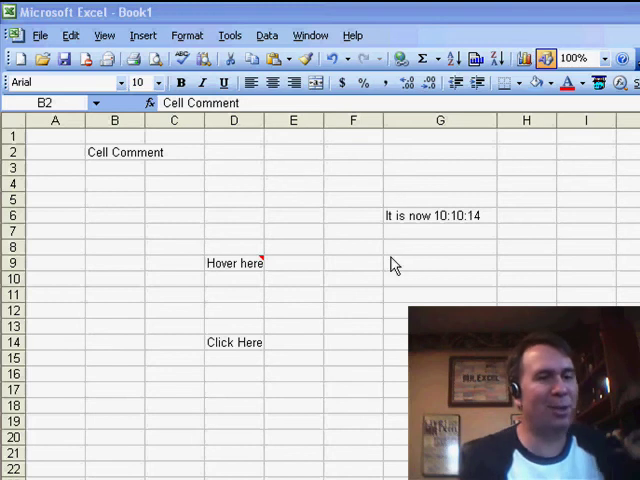
pyautogui.click(114, 152)
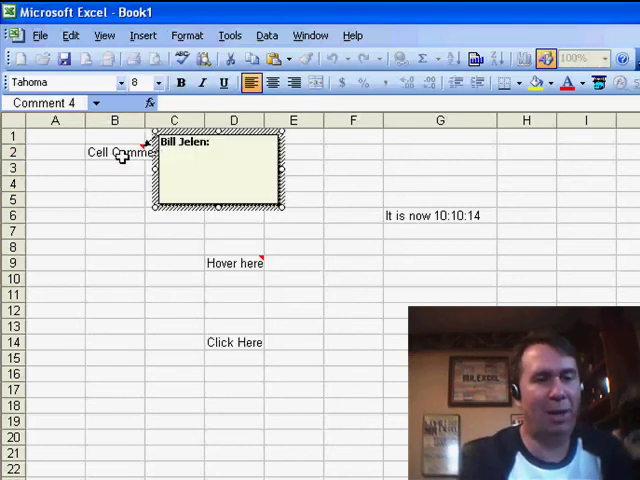
pyautogui.write('Text')
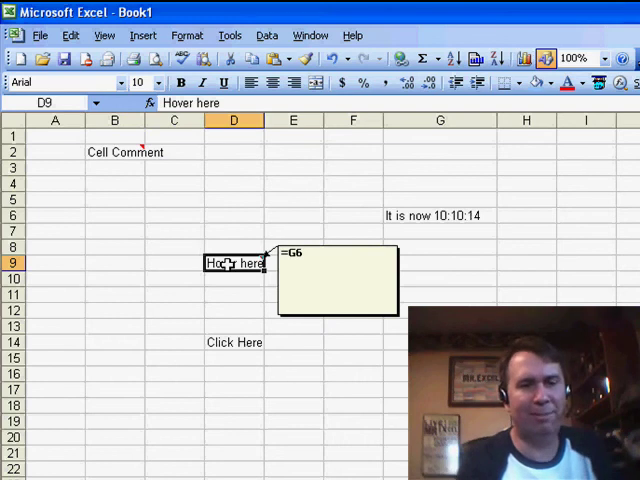
pyautogui.moveTo(286, 262)
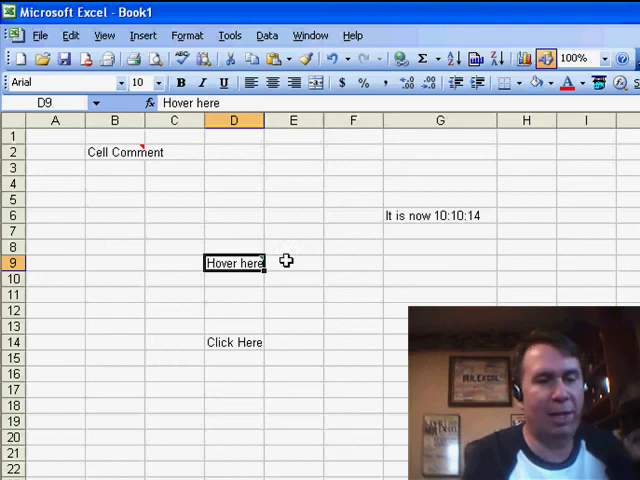
# Step: Insert a rectangle linked to G6 showing It is now 10:10:14
pyautogui.rightClick(232, 264)
pyautogui.write('=G6')
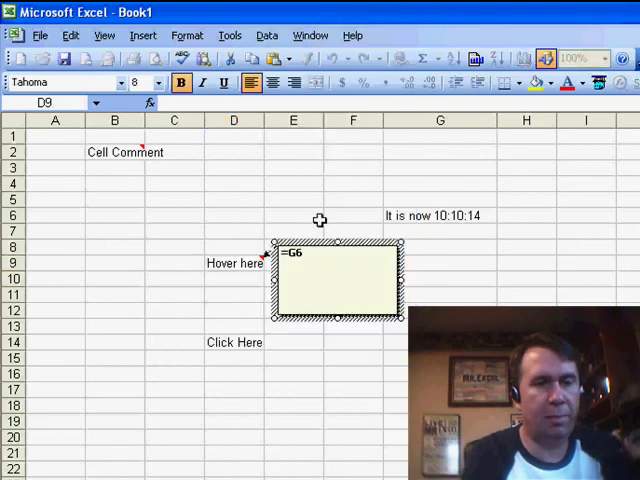
pyautogui.click(320, 240)
pyautogui.write('=G6')
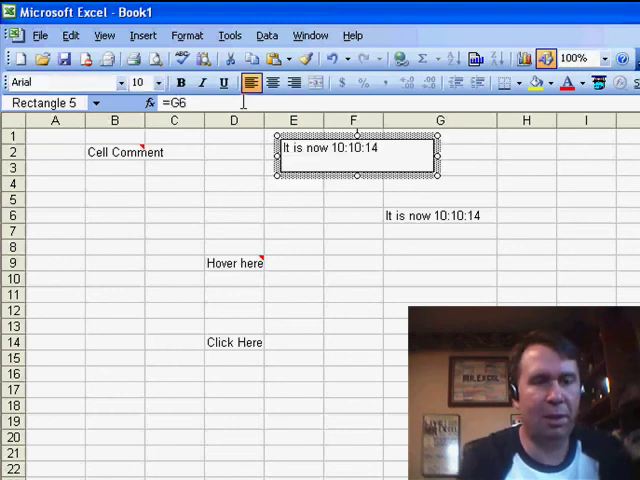
# Step: Recalculate so G6 and the linked box read It is now 10:12:54
pyautogui.click(292, 246)
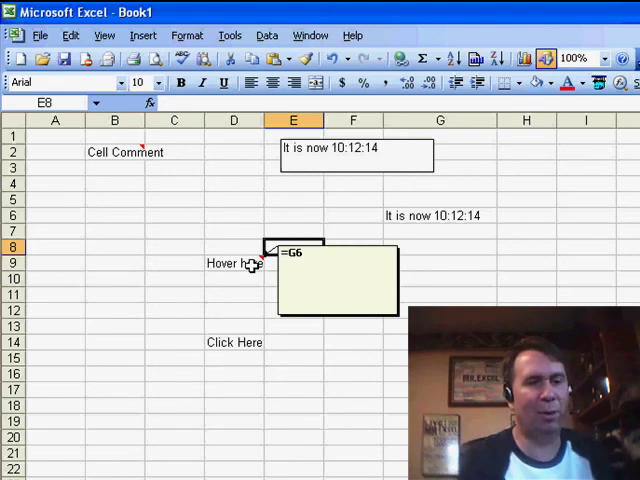
pyautogui.click(232, 278)
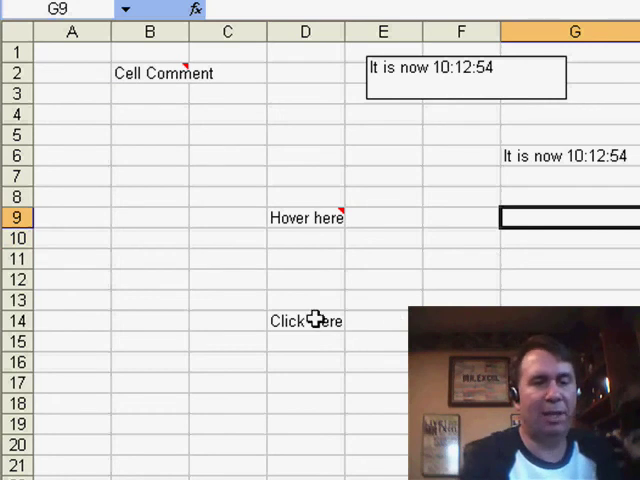
# Step: Give Click Here a validation input message titled Time showing It is now 10:13:03
pyautogui.click(308, 320)
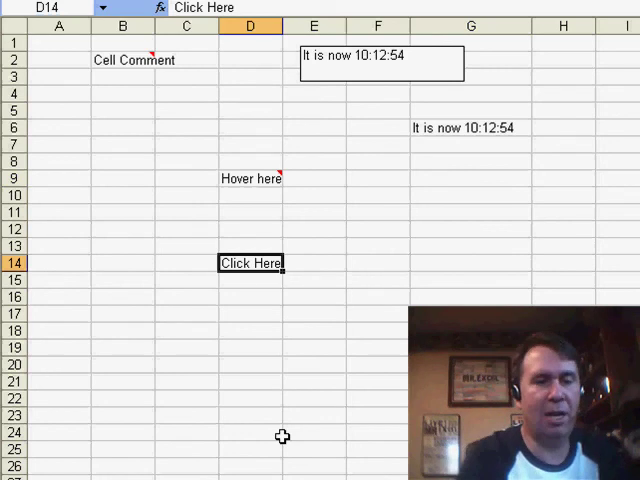
pyautogui.click(378, 264)
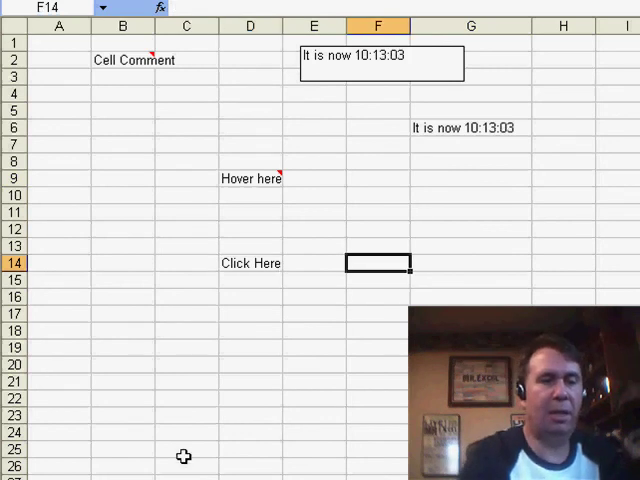
pyautogui.click(250, 264)
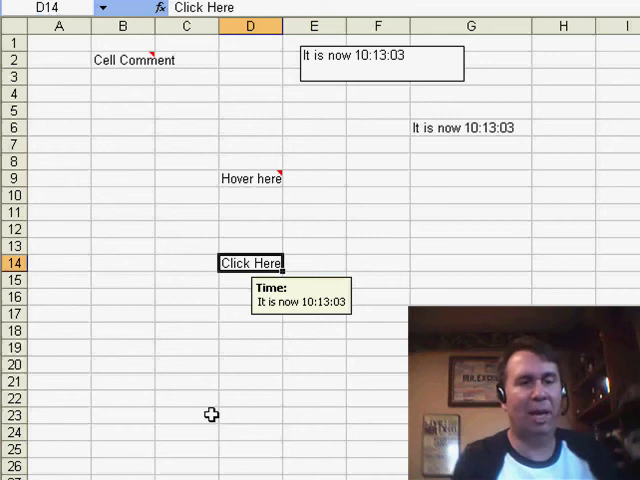
# Step: Enter 1 to 5 in G14:G18 so the Click Here message updates to 10:13:24
pyautogui.hscroll(3)
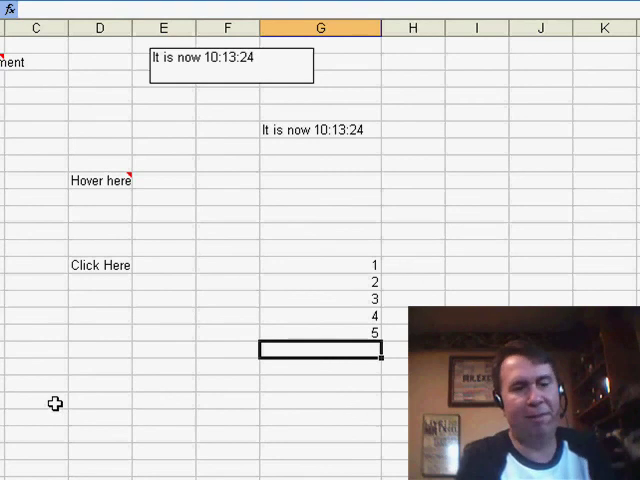
pyautogui.click(100, 264)
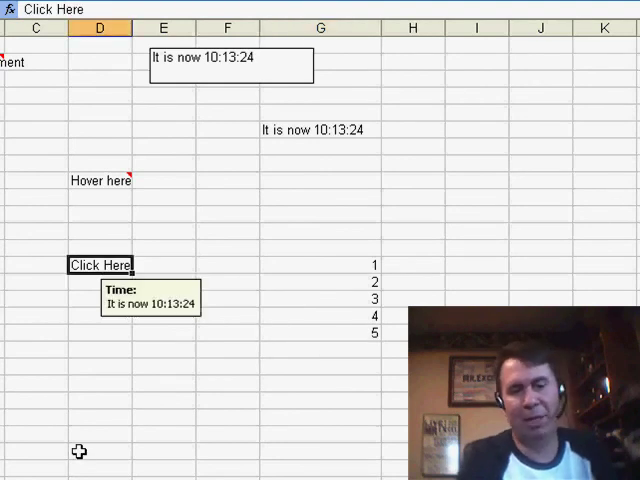